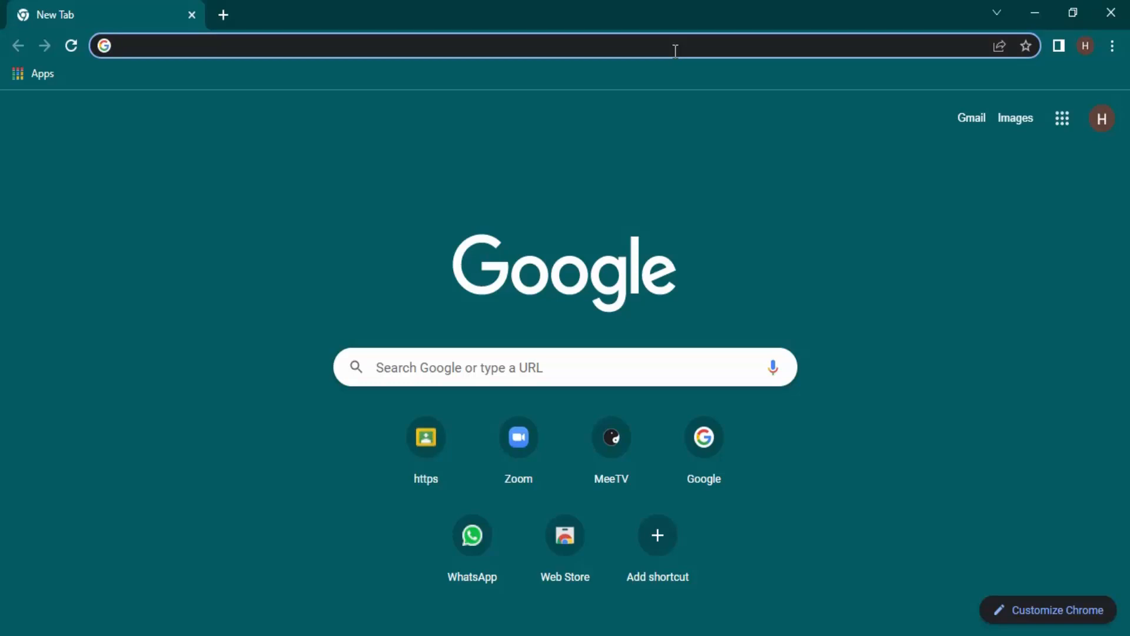
- Load google.com by typing 'google' into the address bar
text(google.com)
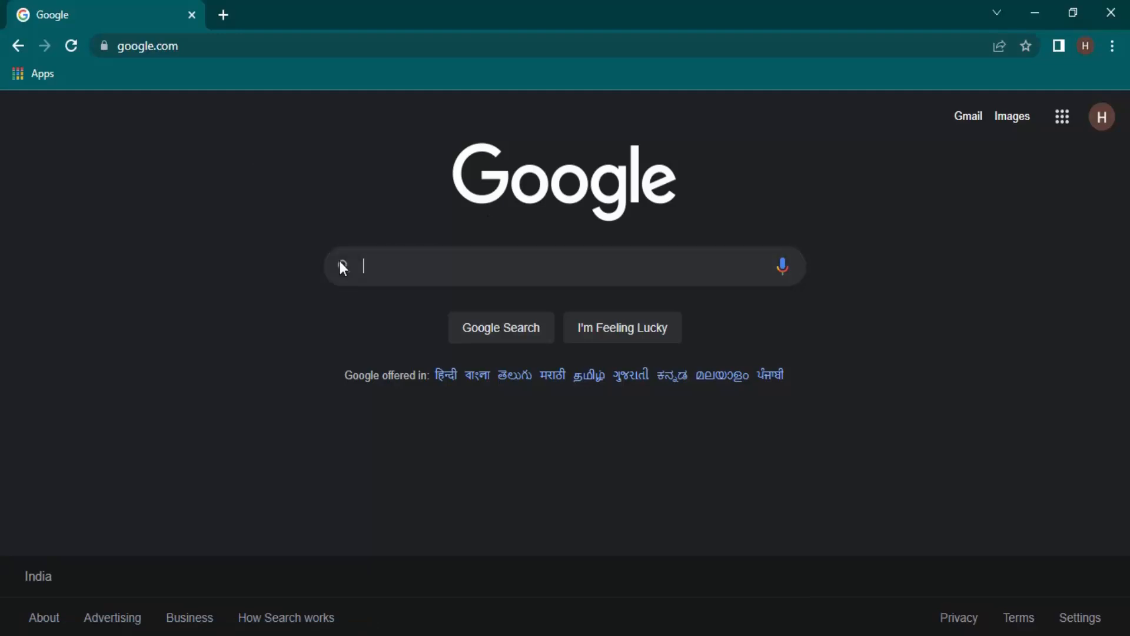
- Open Language settings from the search box's Spell check context menu
right_click(382, 266)
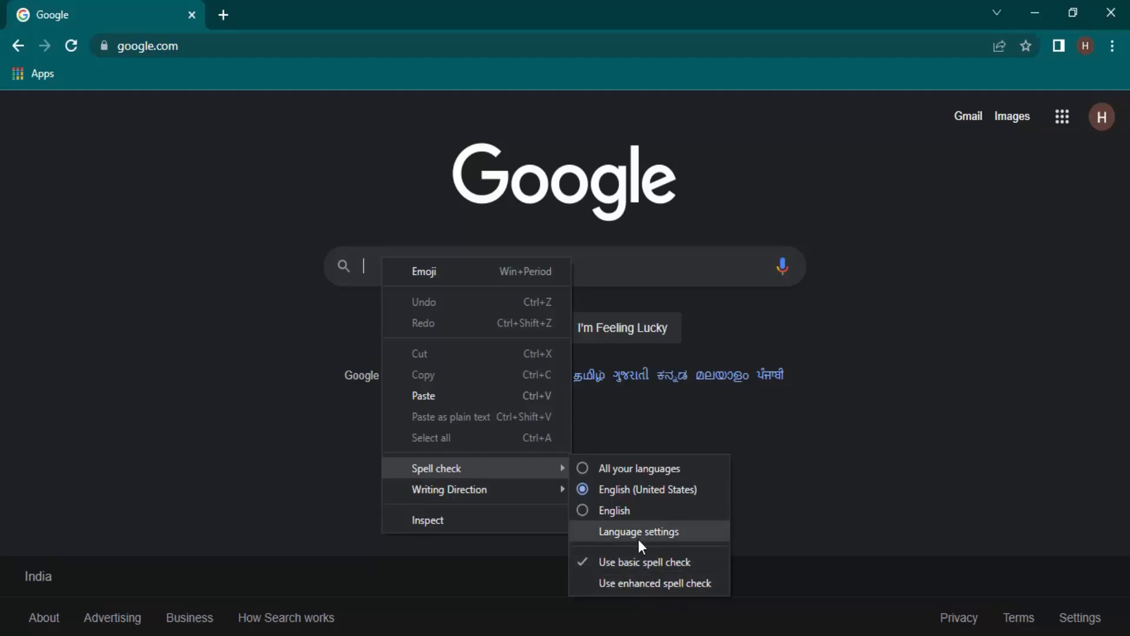
click(637, 531)
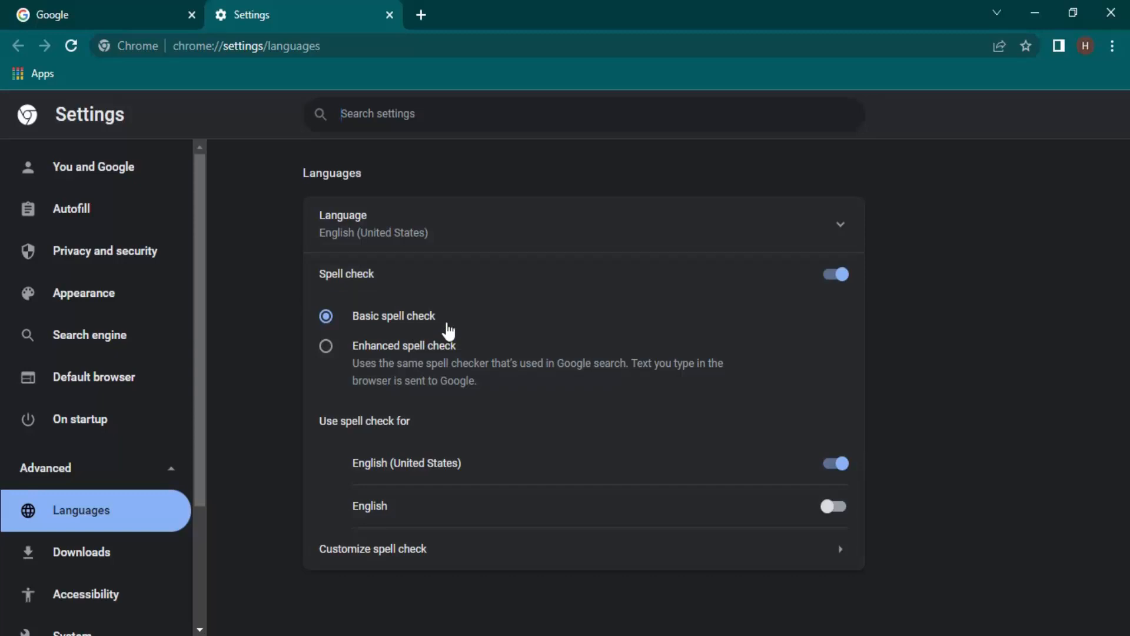
mouse_move(389, 371)
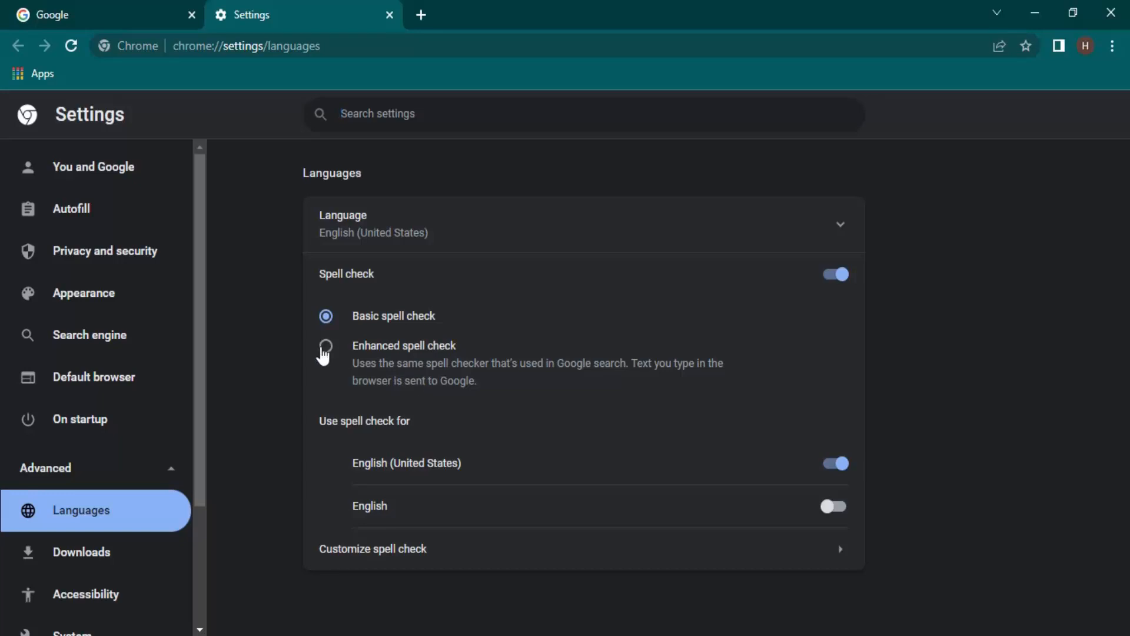
- Select Enhanced spell check, then return to the Google homepage tab
click(325, 346)
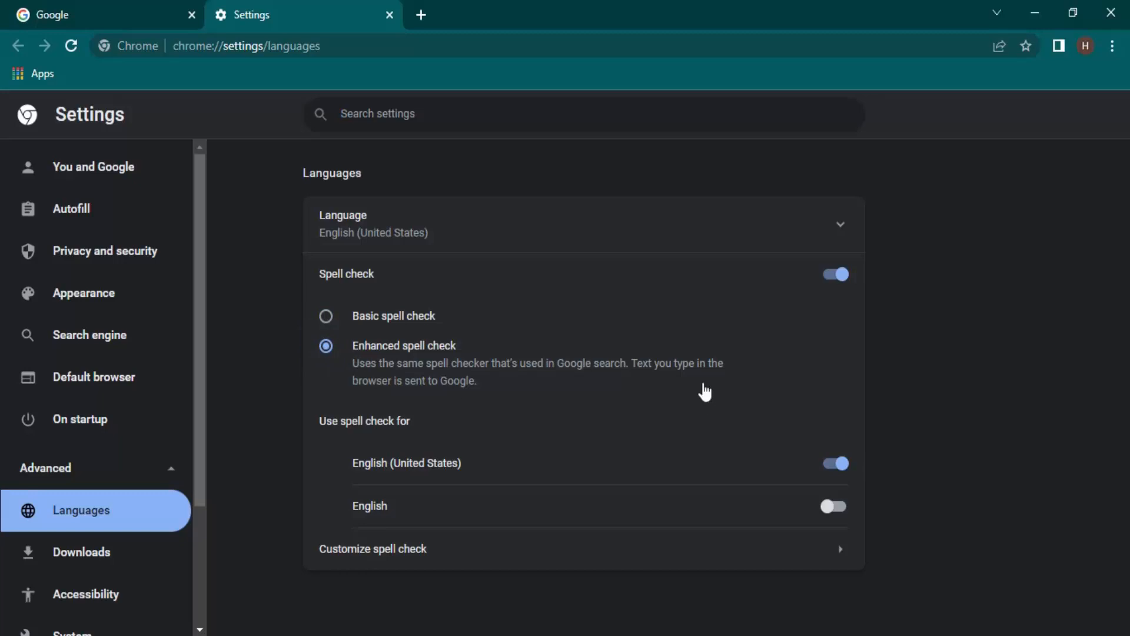
mouse_move(699, 391)
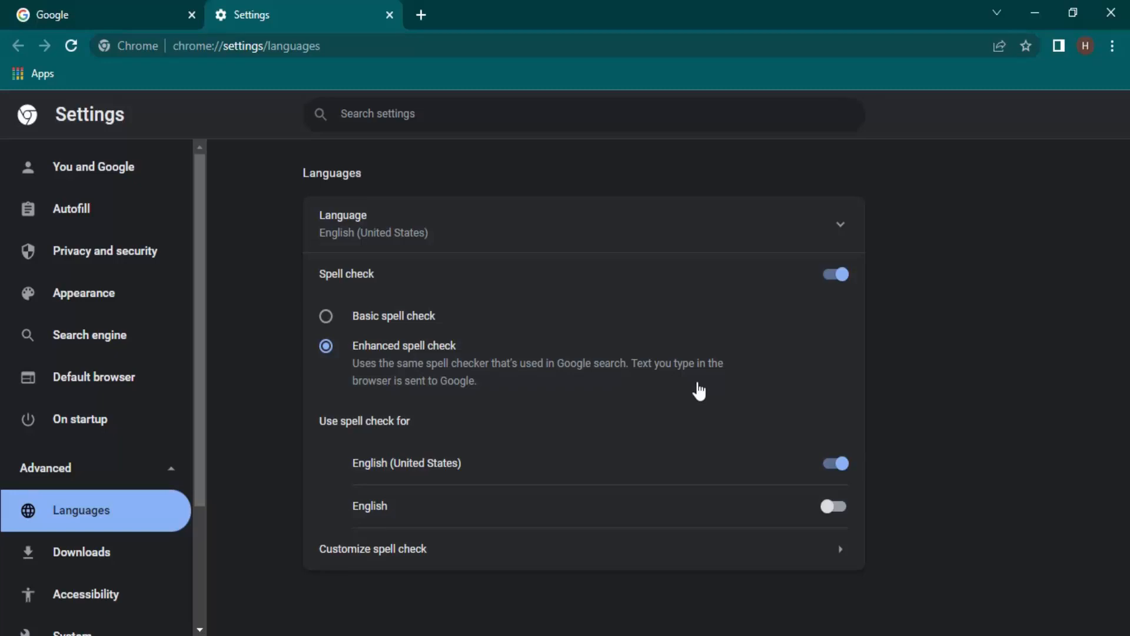
mouse_move(442, 342)
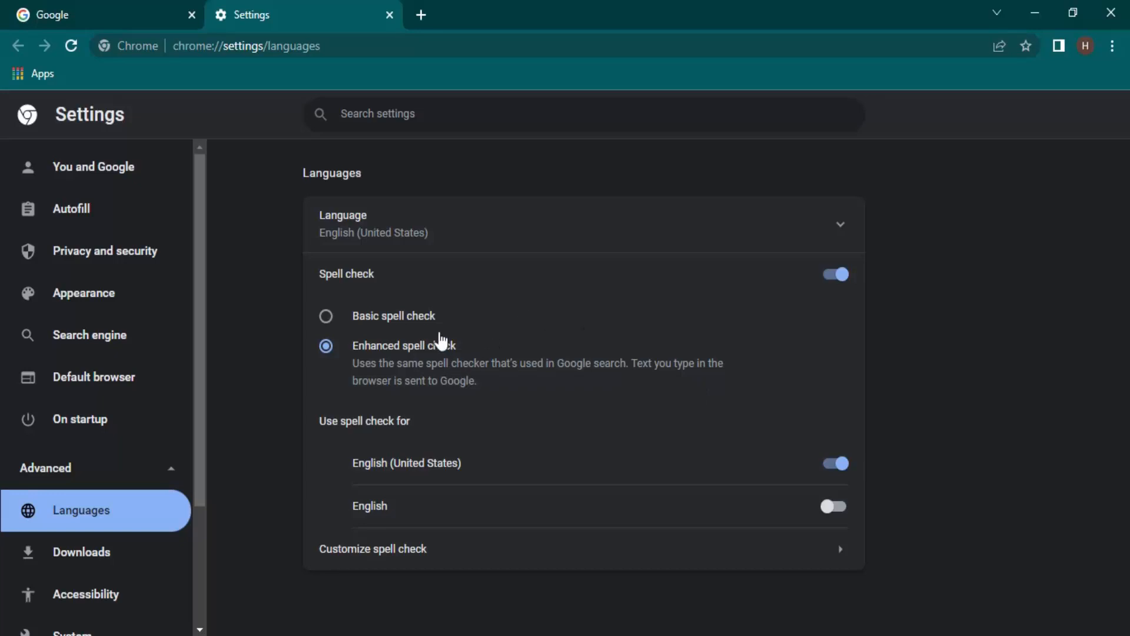
mouse_move(440, 359)
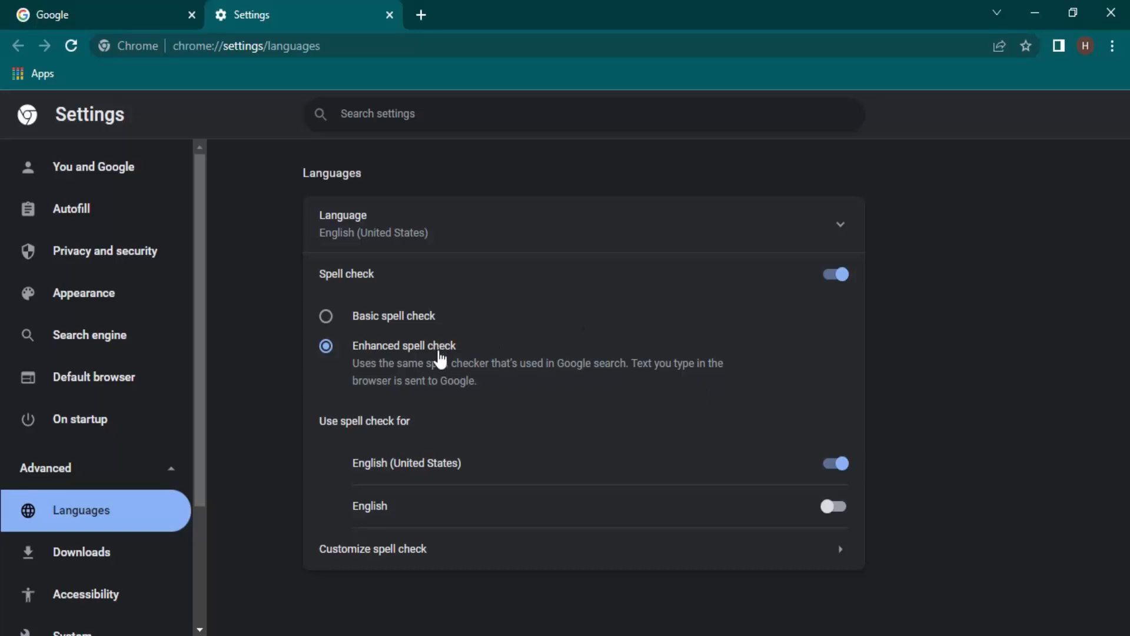
mouse_move(421, 352)
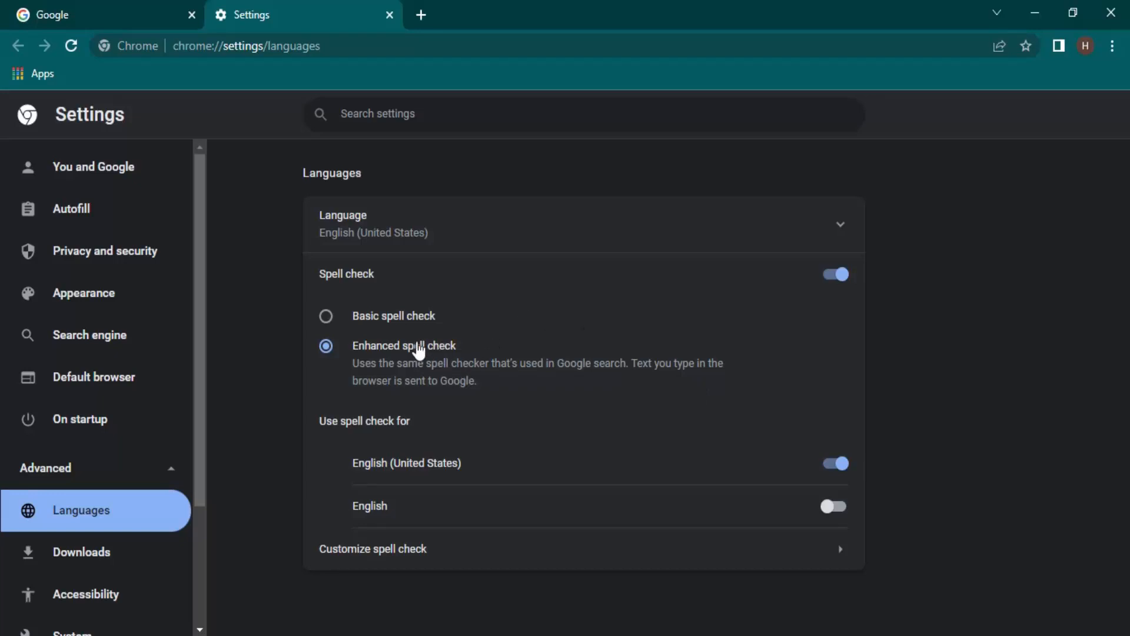
click(325, 316)
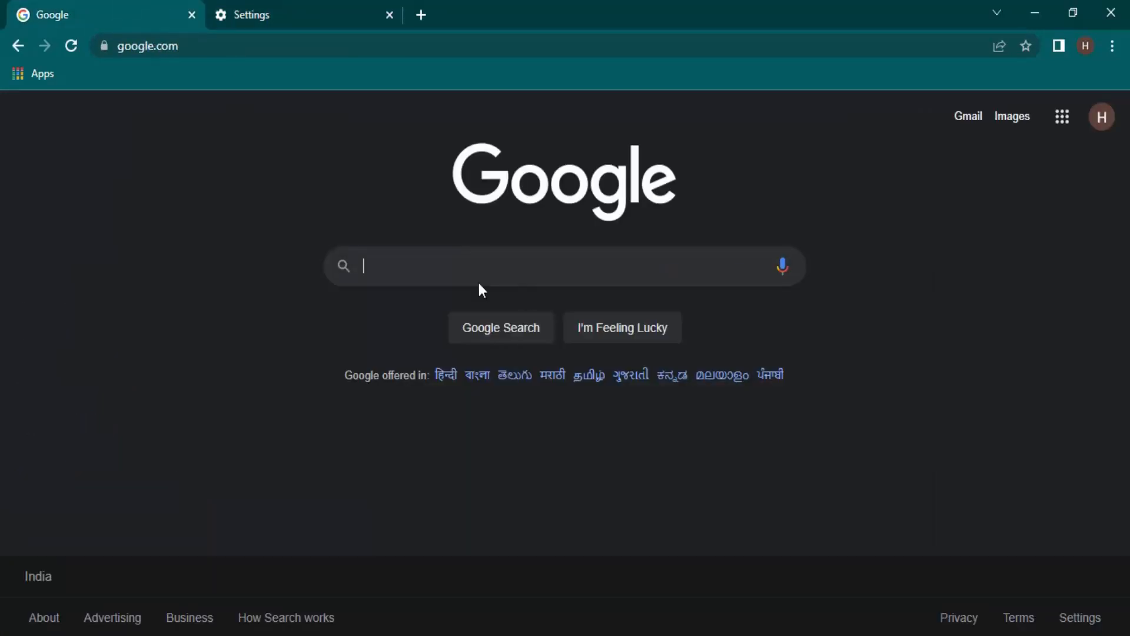
- Search 'appl' on Google, then return to the Settings tab to restore basic spell check
text(appl)
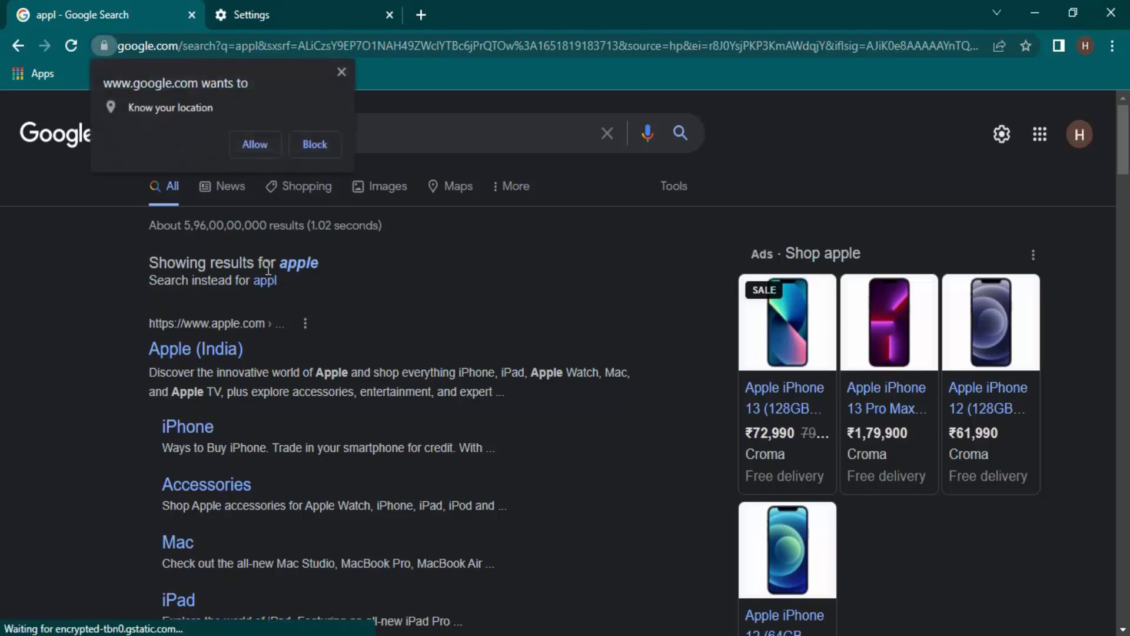
mouse_move(306, 270)
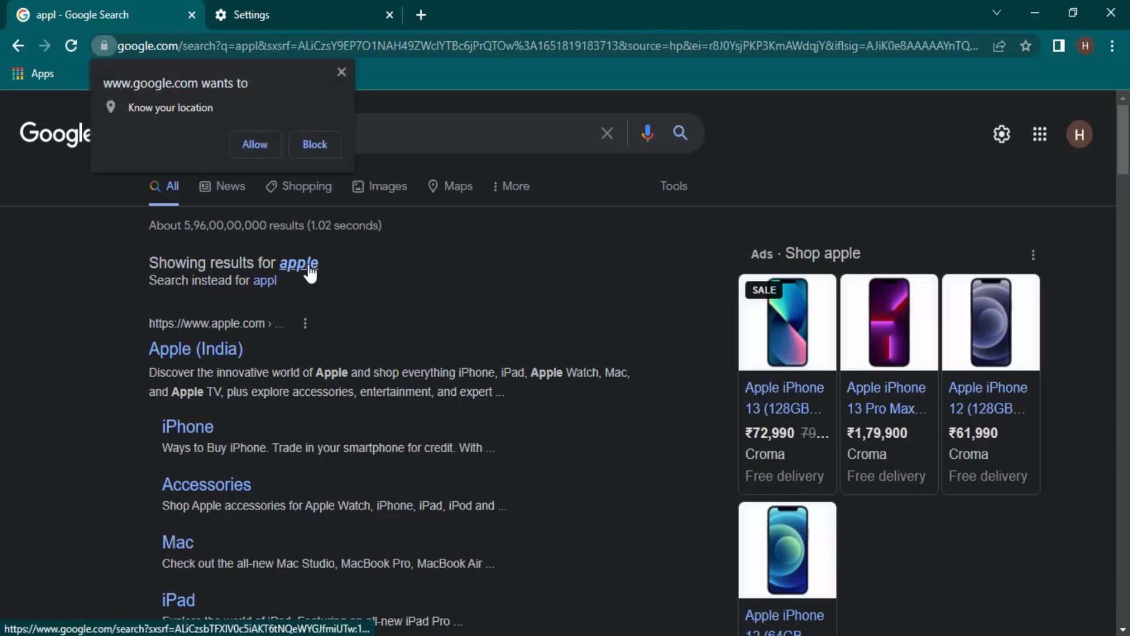
mouse_move(310, 280)
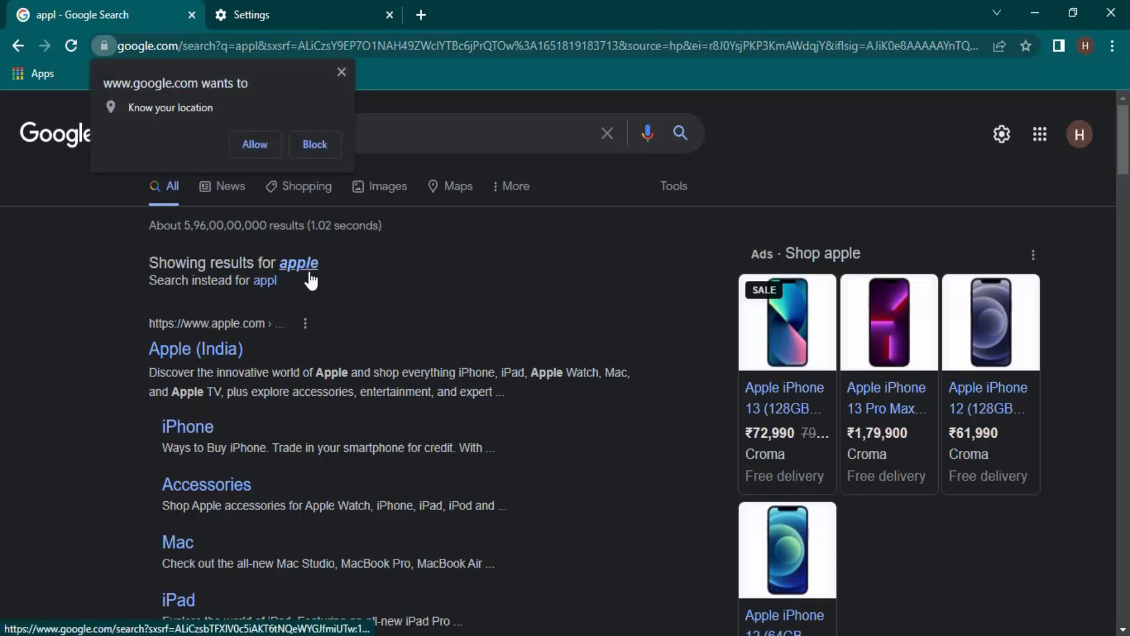
click(284, 14)
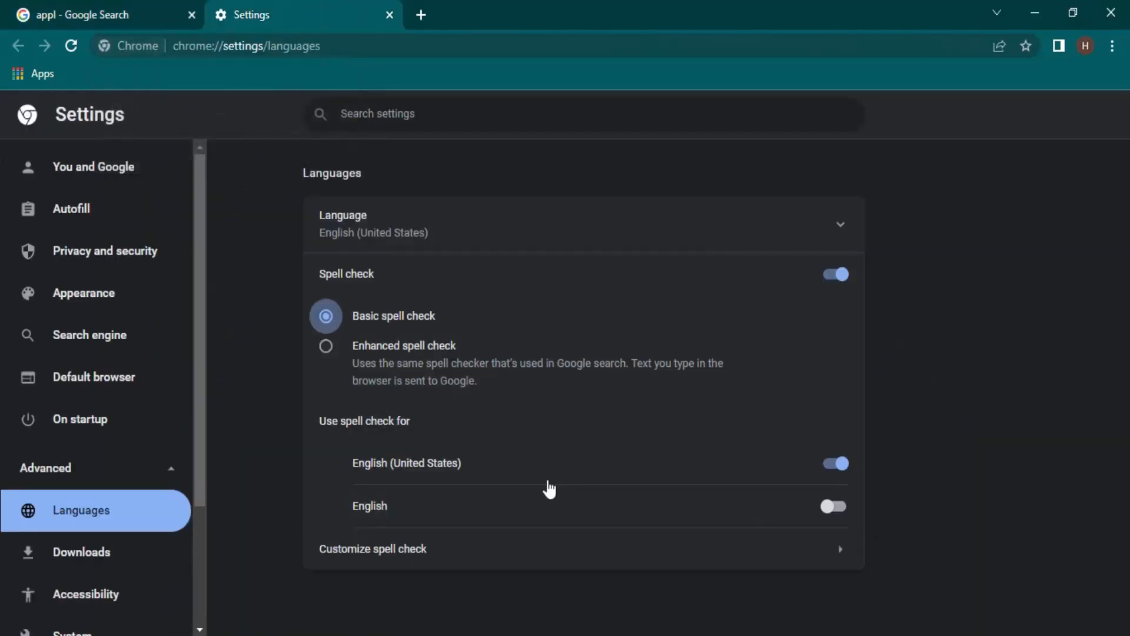
mouse_move(463, 487)
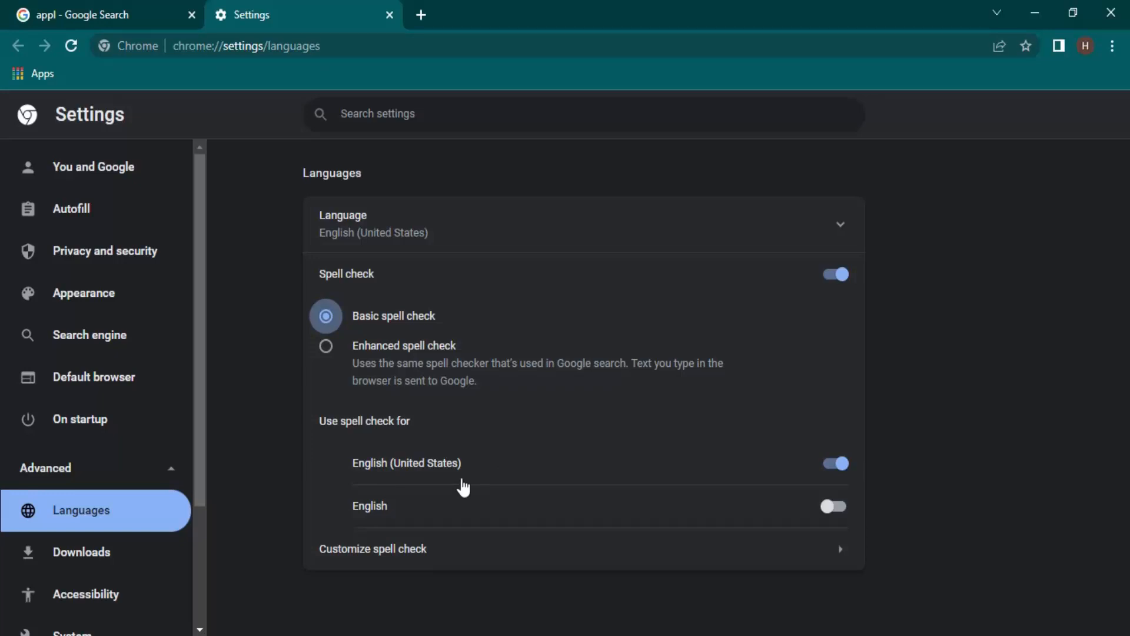
- Toggle English spell checking on and off, then open Customize spell check
click(833, 505)
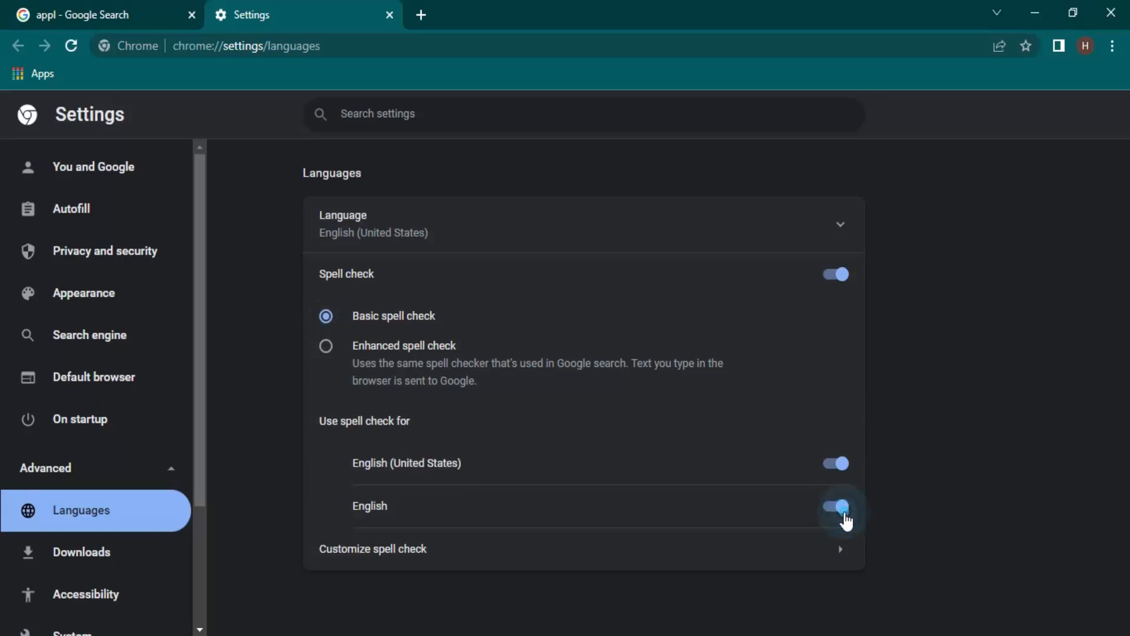
click(834, 505)
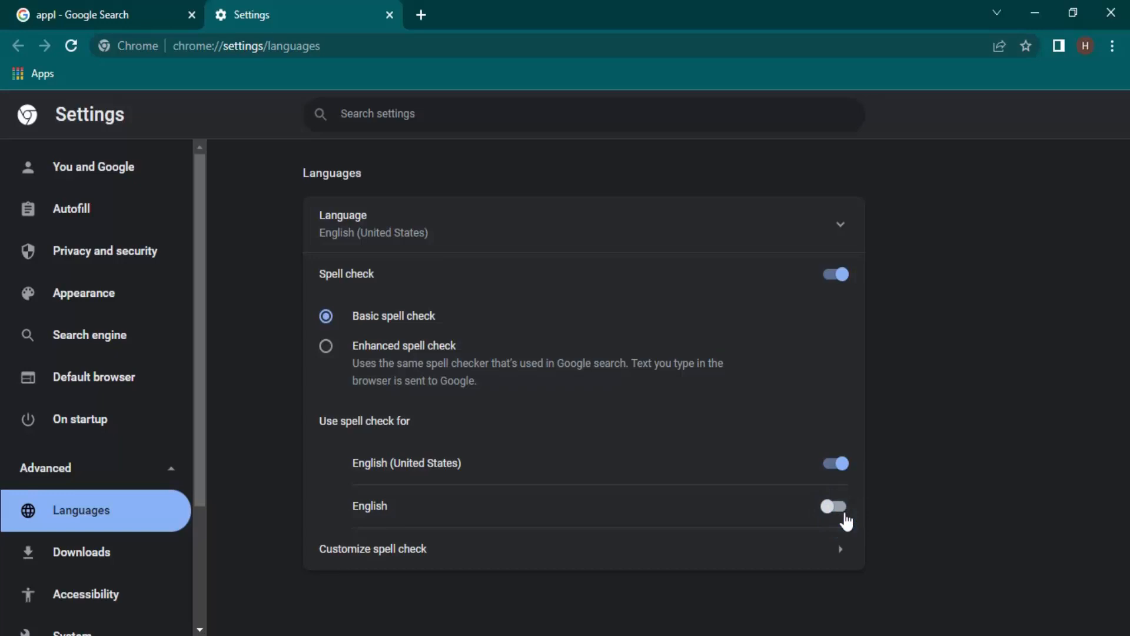
mouse_move(394, 590)
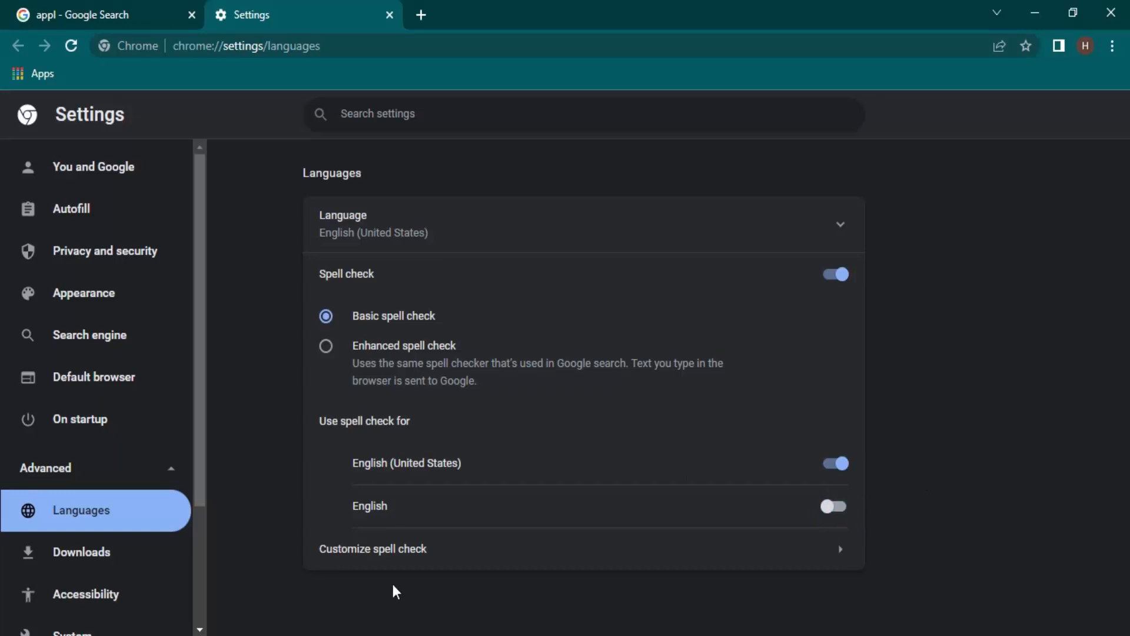
click(371, 549)
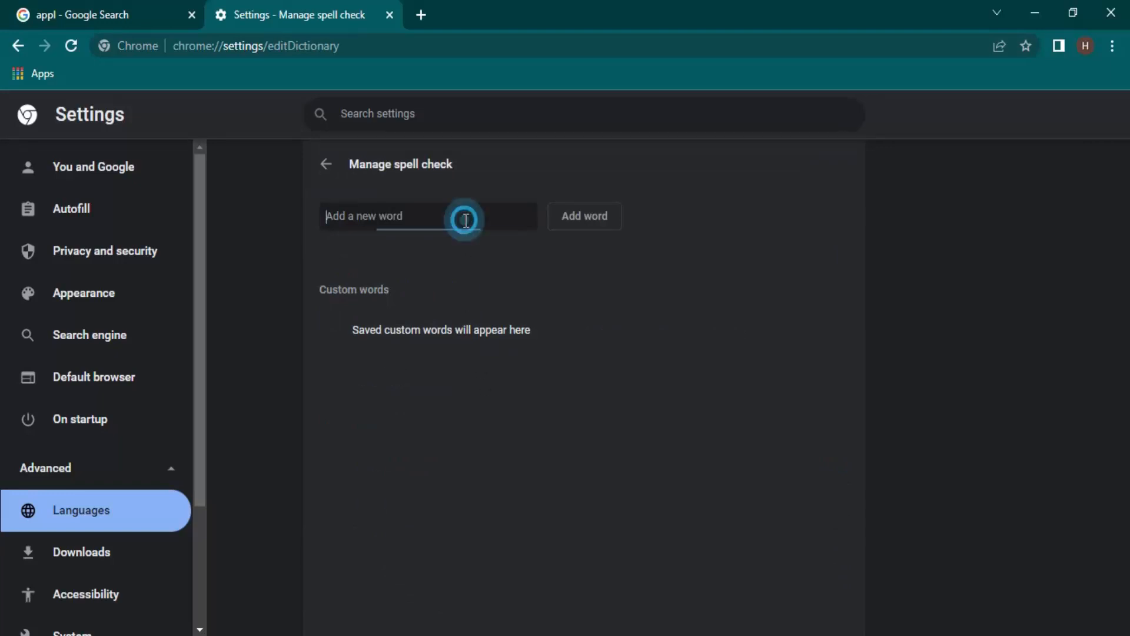
- Save 'Appleeee' as a custom spell check word and return to the search results
click(427, 216)
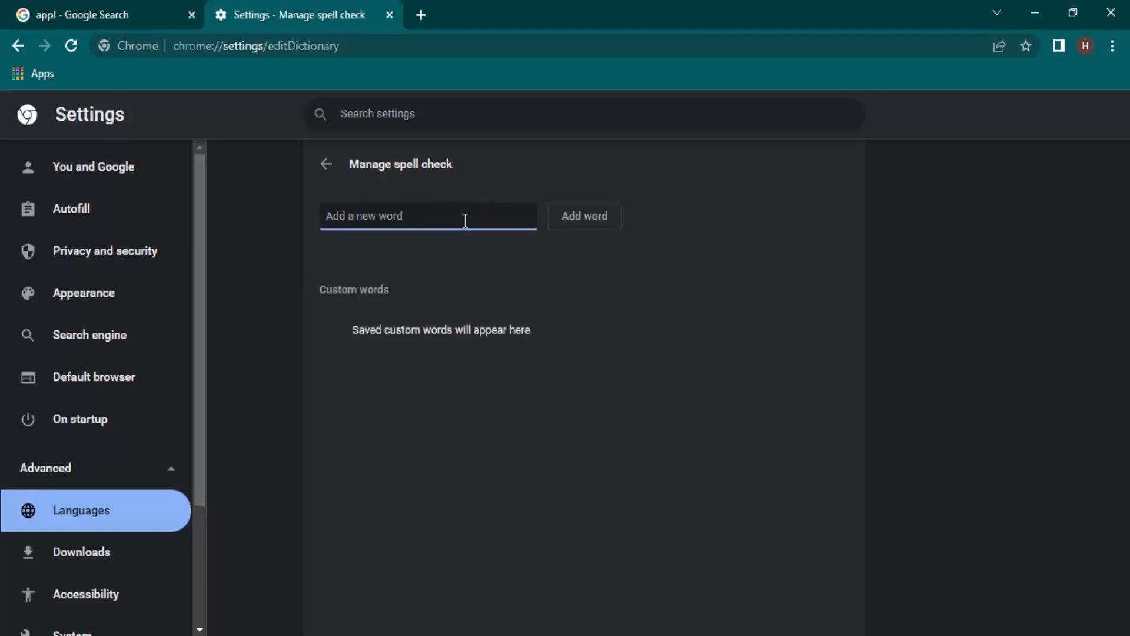
text(Sam)
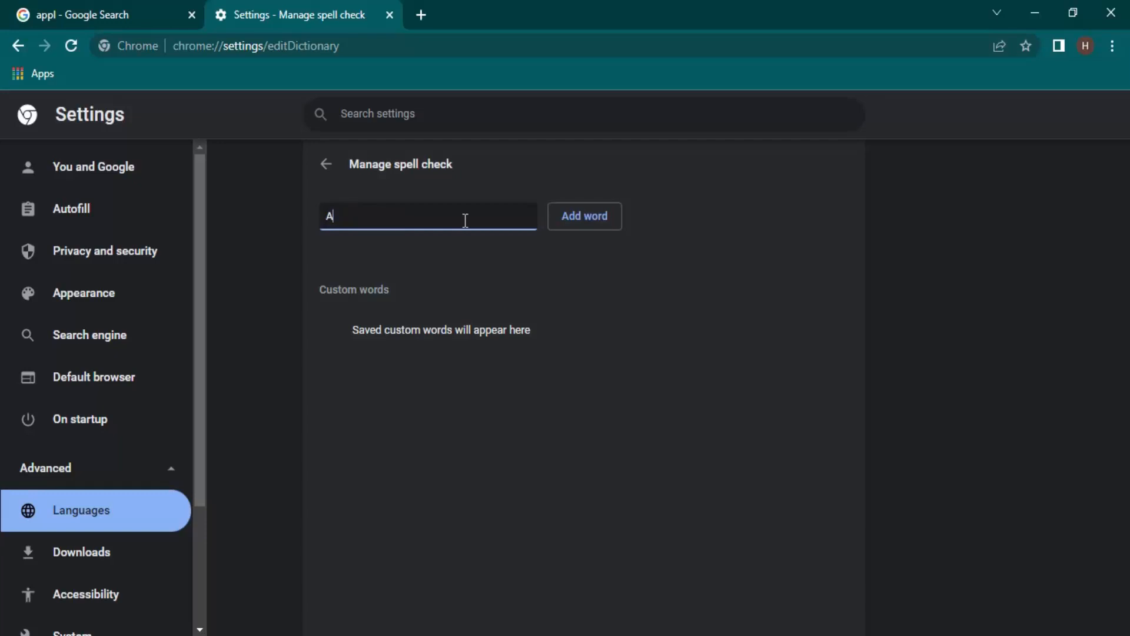
text(pple)
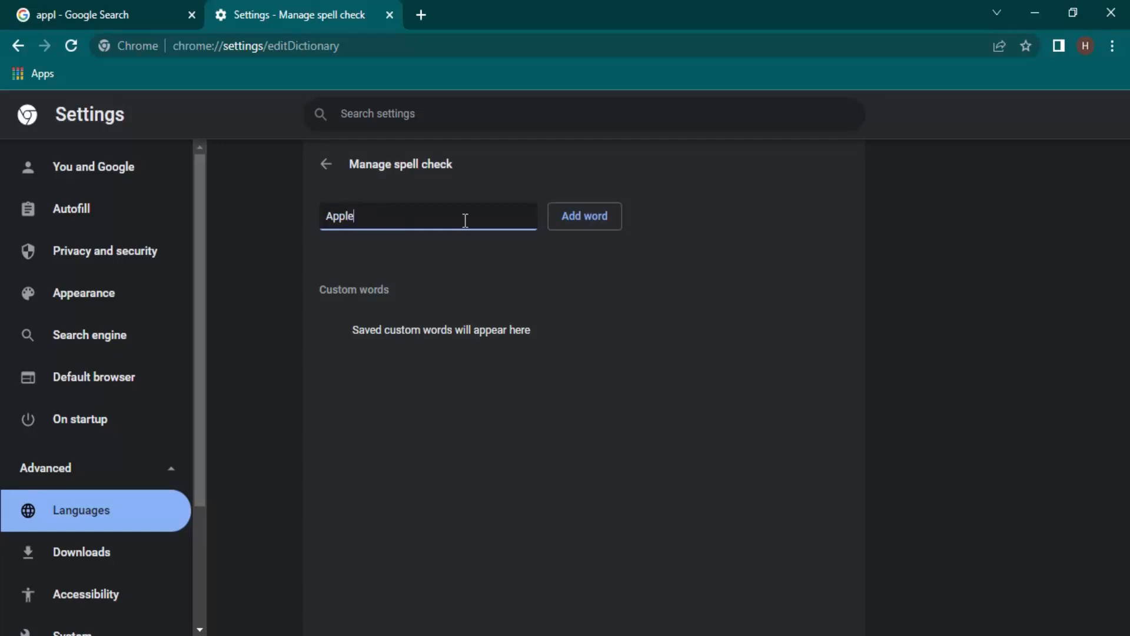
text(eee)
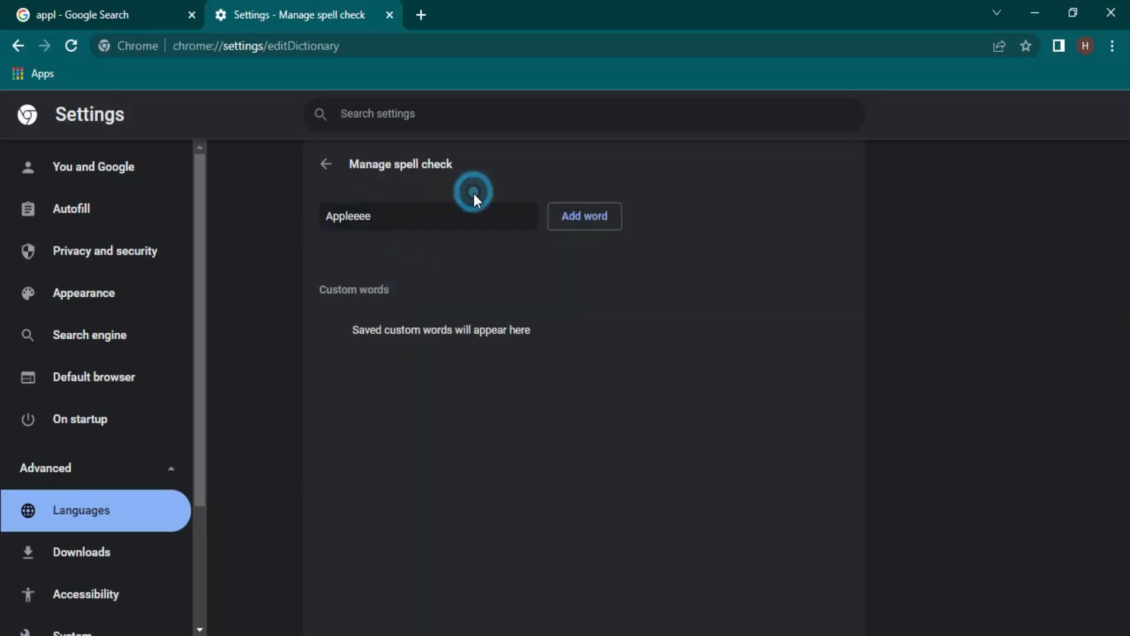
click(584, 216)
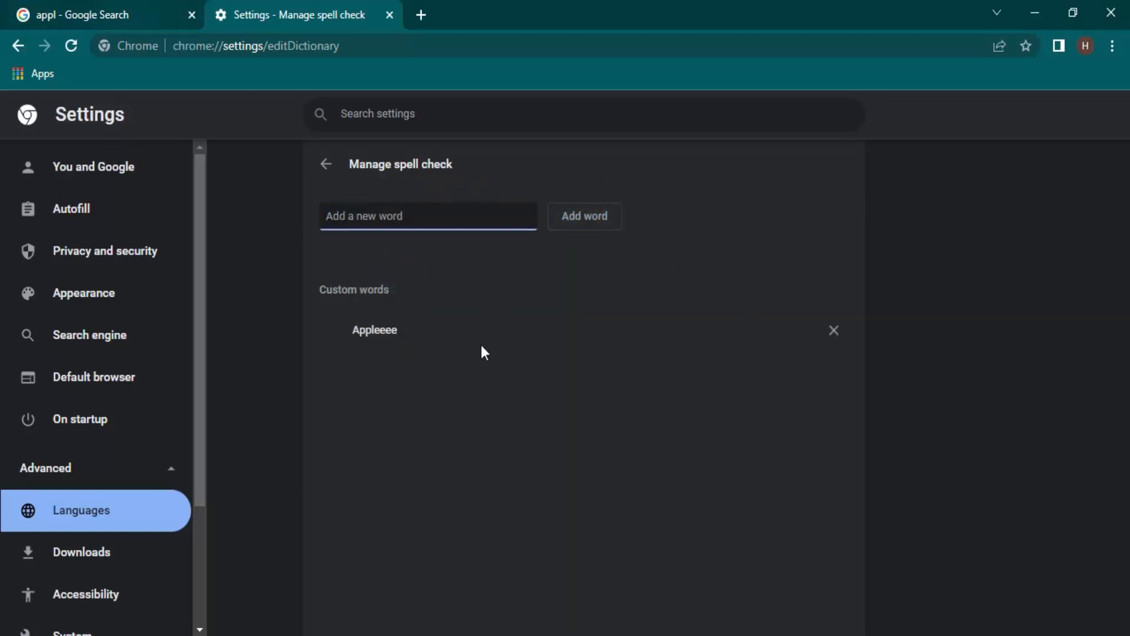
click(104, 14)
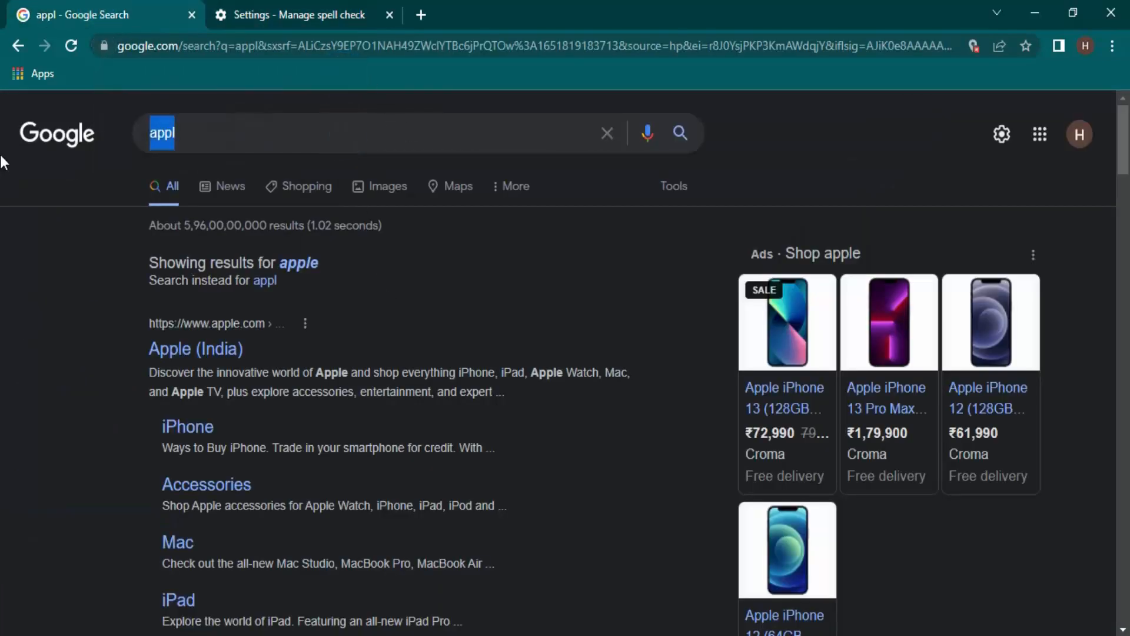
- Search Google for 'Appleeee', then return to the Manage spell check tab
text(Appleeee)
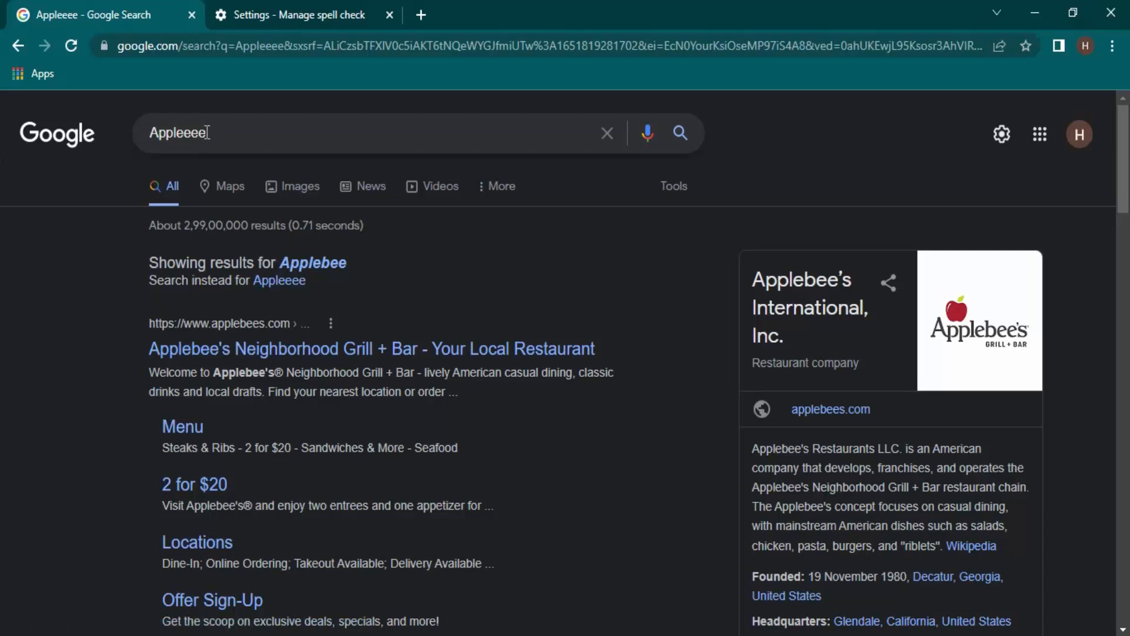
click(296, 14)
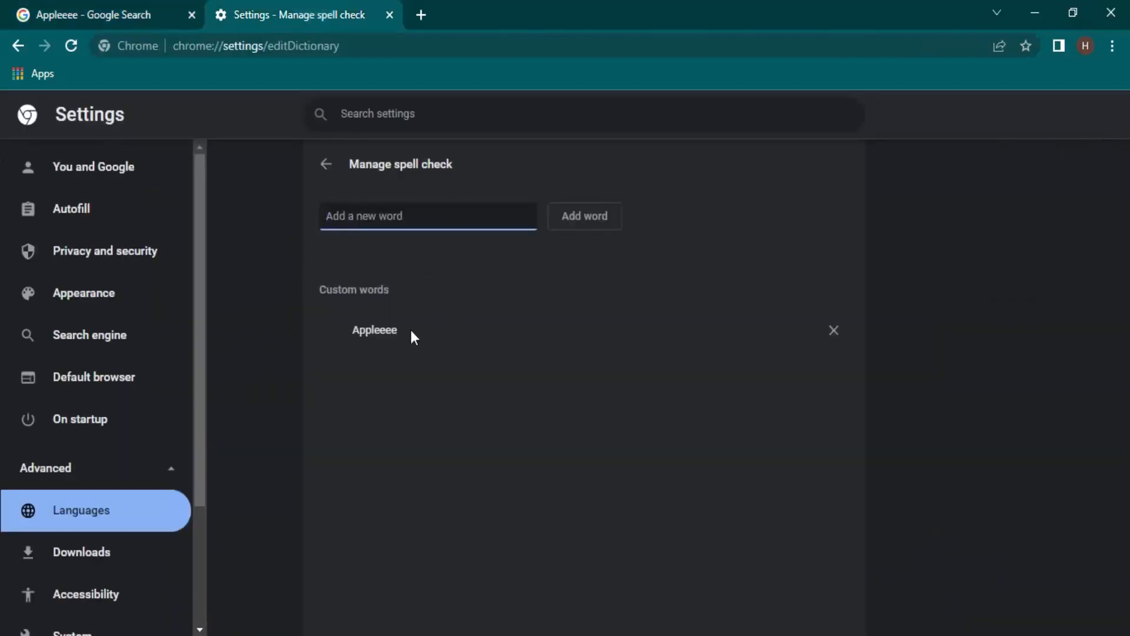
mouse_move(834, 330)
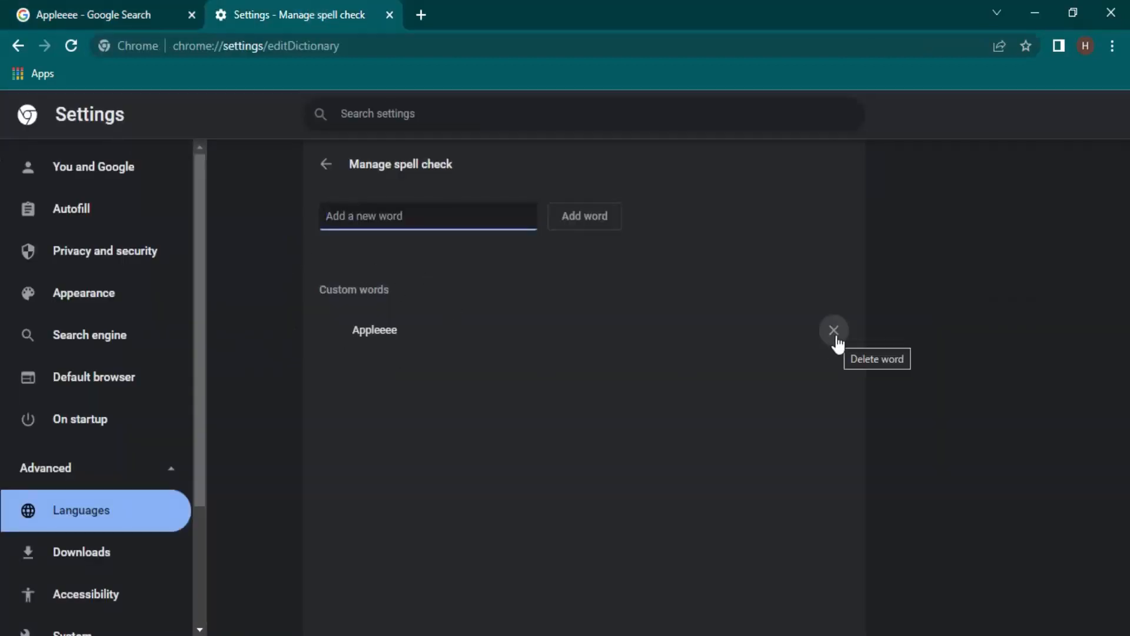
- Delete 'Appleeee' from the custom spell check words
click(833, 331)
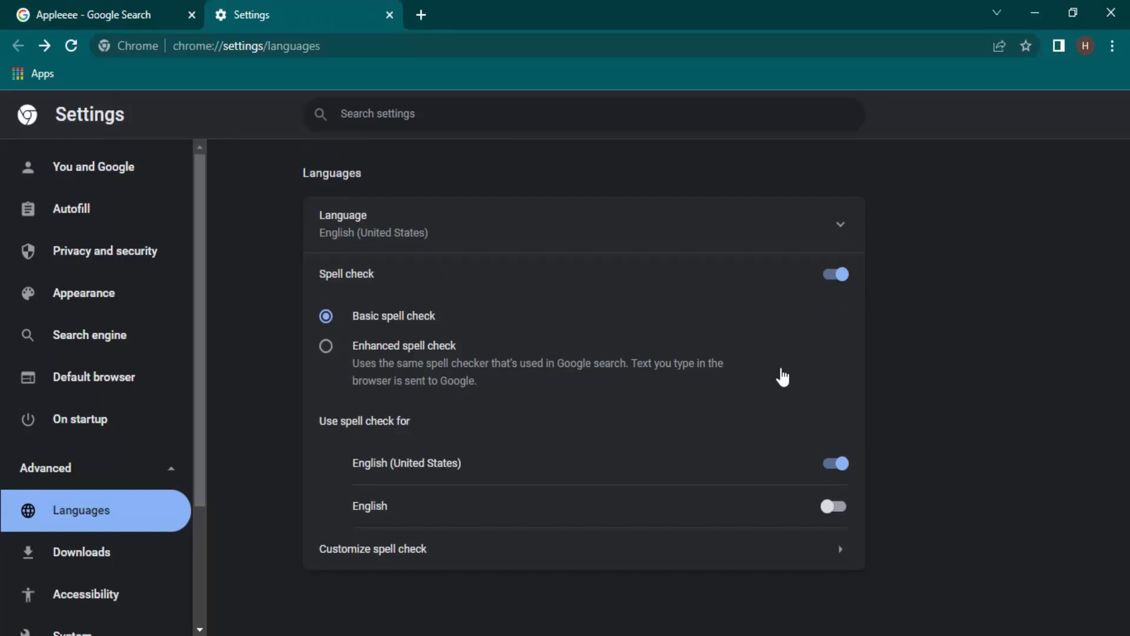
mouse_move(708, 473)
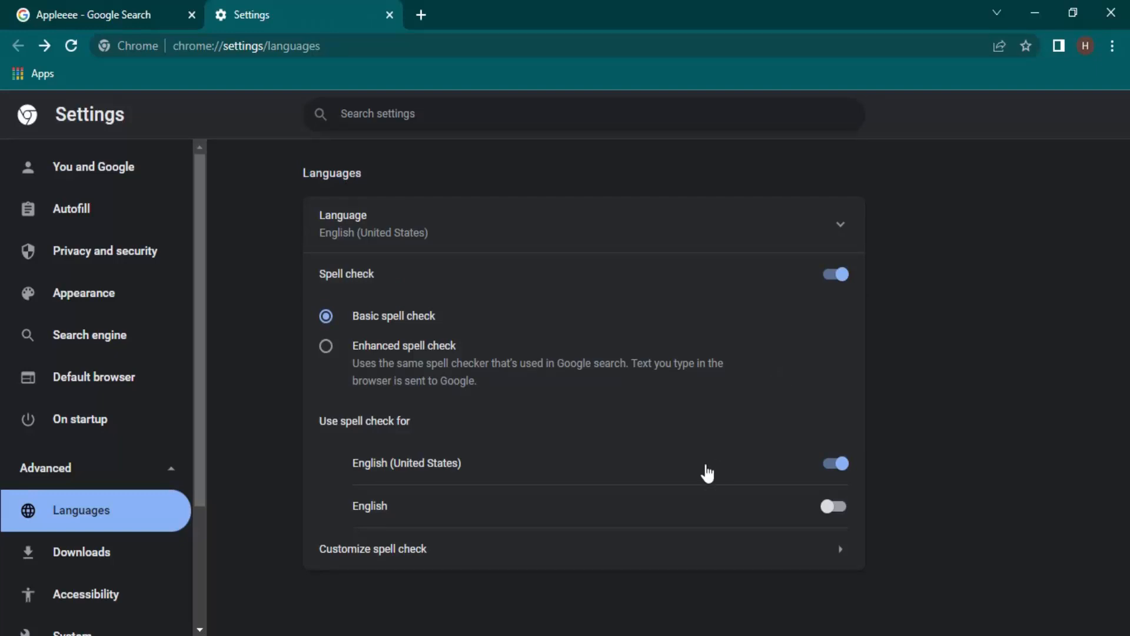